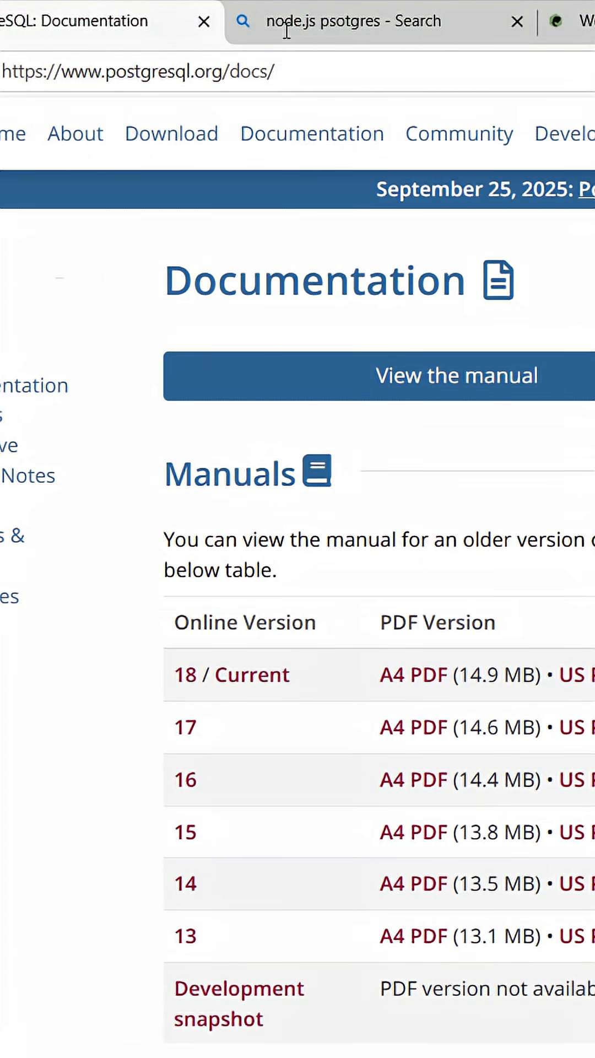
Read through the node-postgres documentation page in Edge.
{"action": "left_click", "coordinate": [354, 21]}
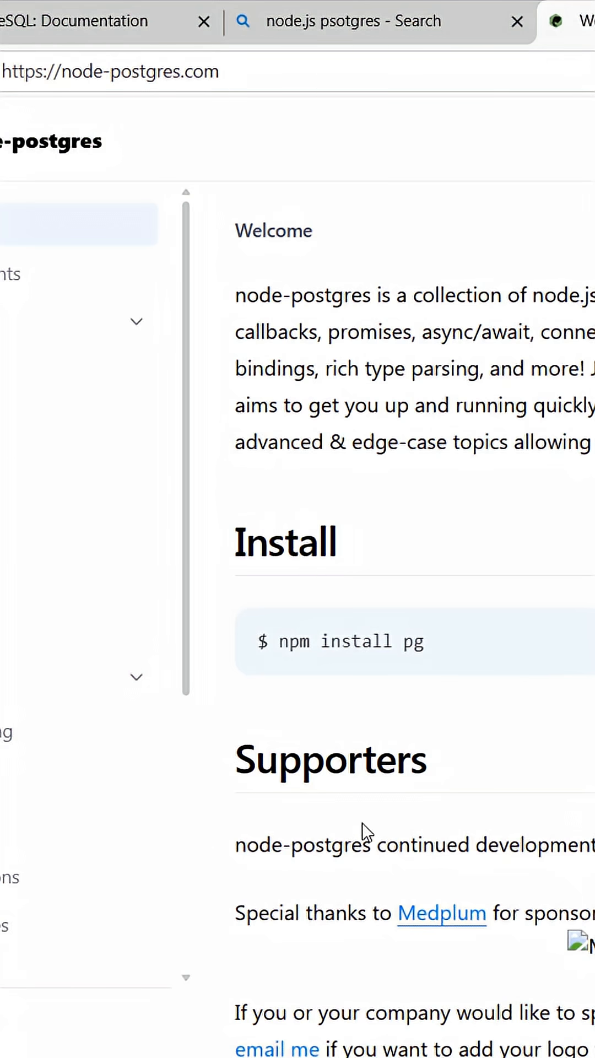
{"action": "scroll", "scroll_direction": "down", "scroll_amount": 3}
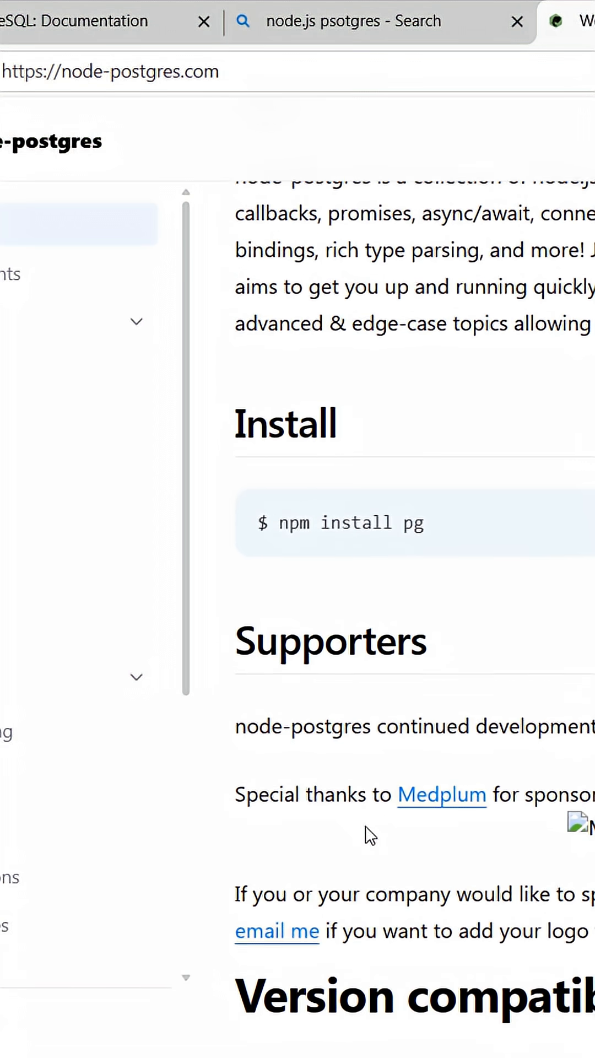
{"action": "scroll", "scroll_direction": "down", "scroll_amount": 3}
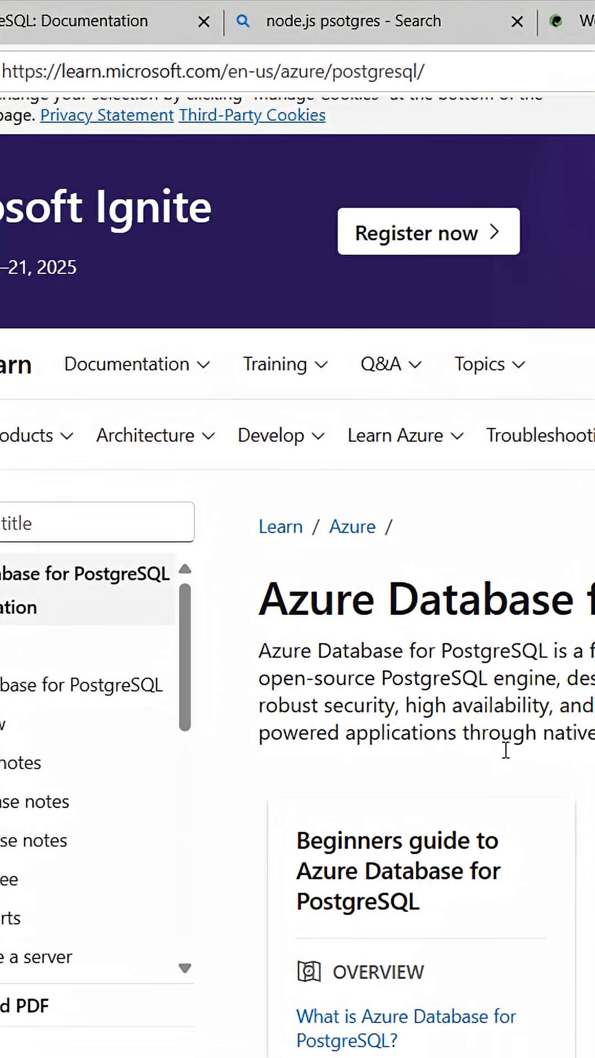
{"action": "scroll", "scroll_direction": "down", "scroll_amount": 3}
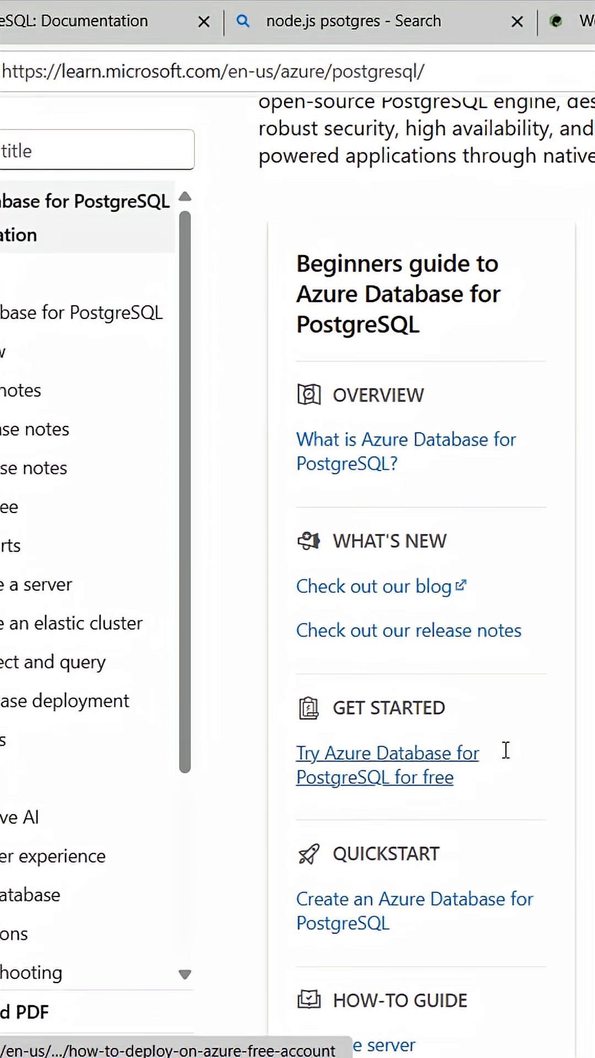
{"action": "scroll", "scroll_direction": "down", "scroll_amount": 3}
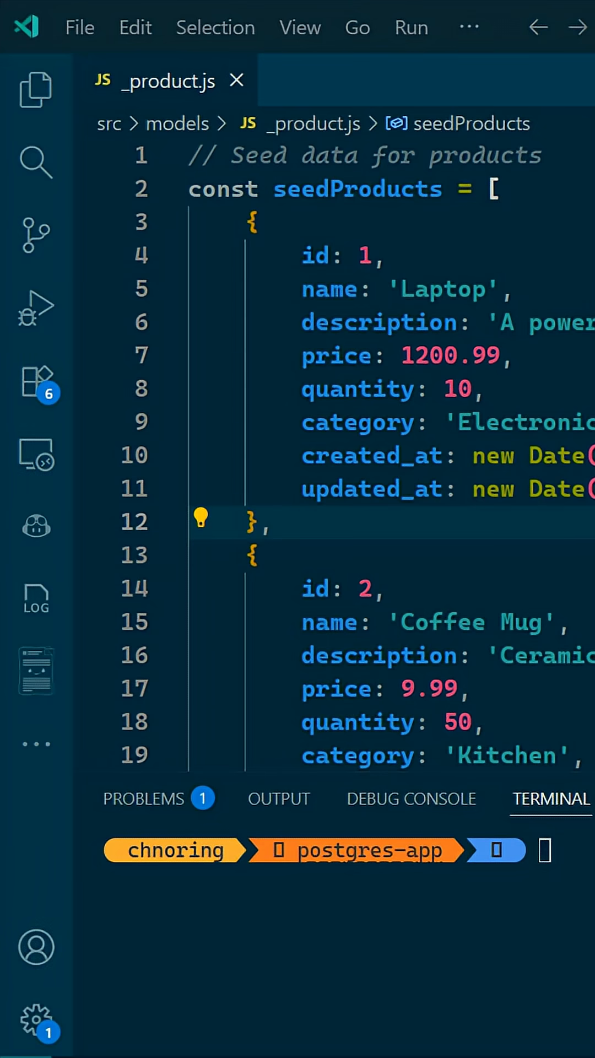
{"action": "mouse_move", "coordinate": [40, 370]}
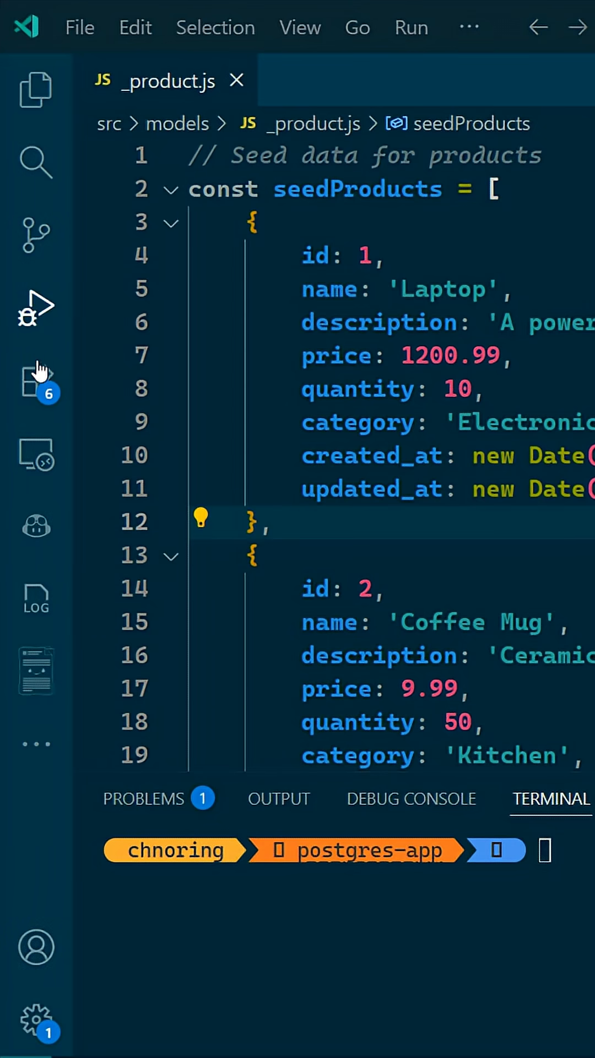
{"action": "left_click", "coordinate": [37, 378]}
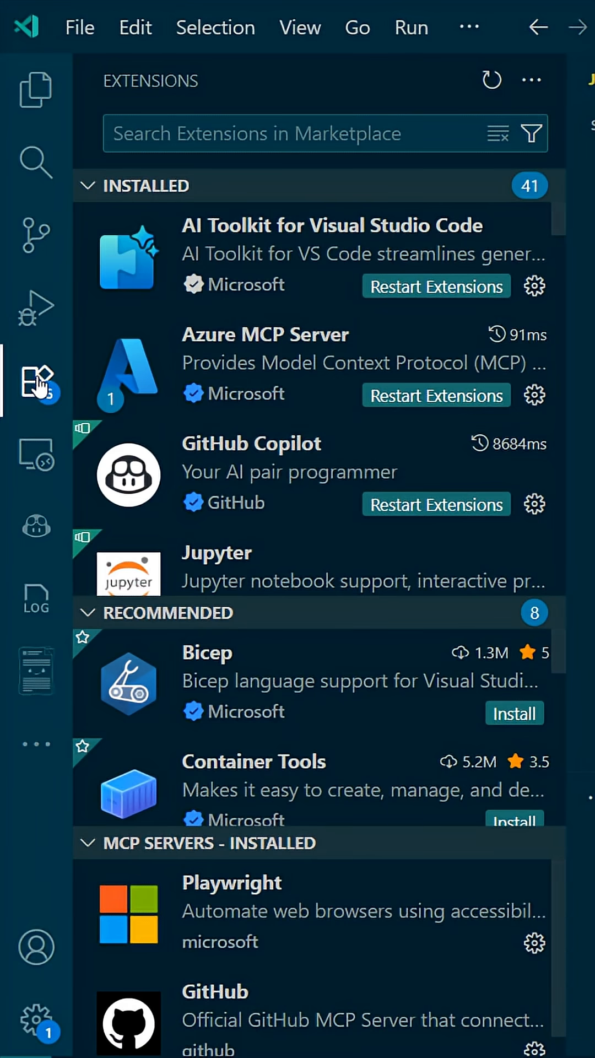
{"action": "type", "text": "@m"}
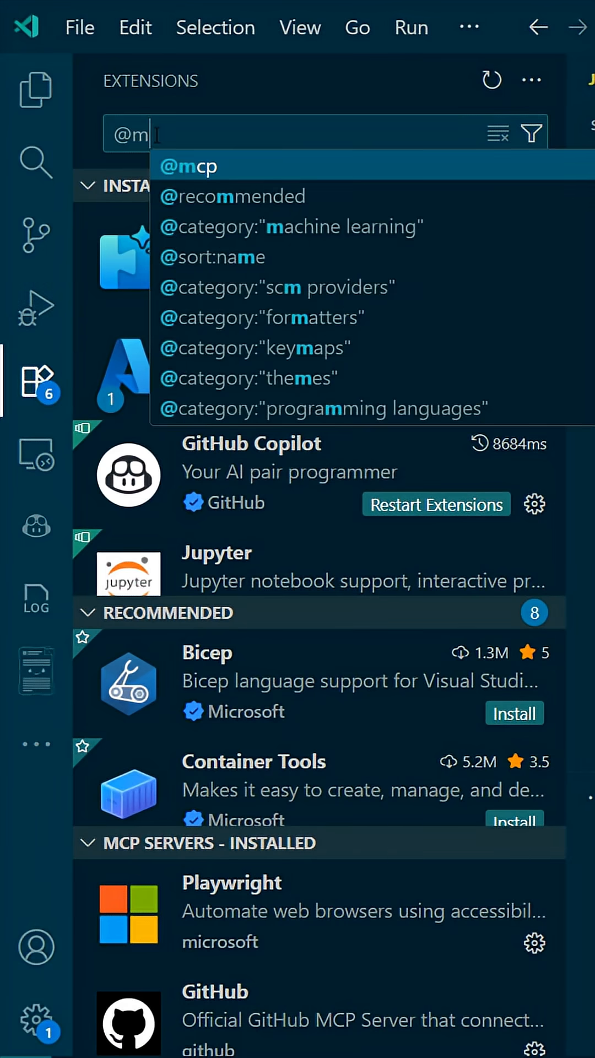
{"action": "left_click", "coordinate": [207, 166]}
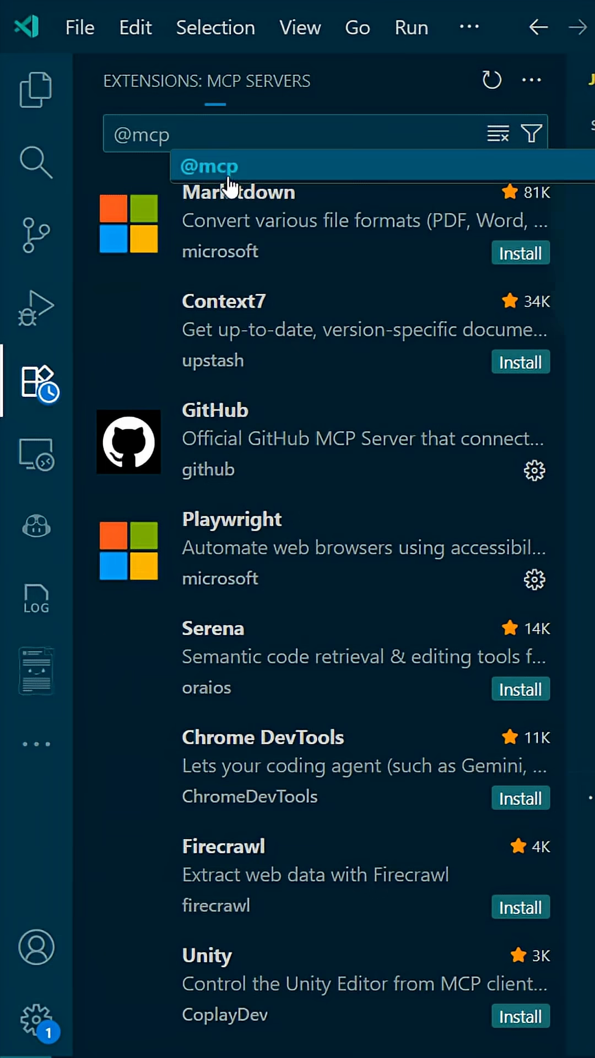
{"action": "scroll", "scroll_direction": "down", "scroll_amount": 3}
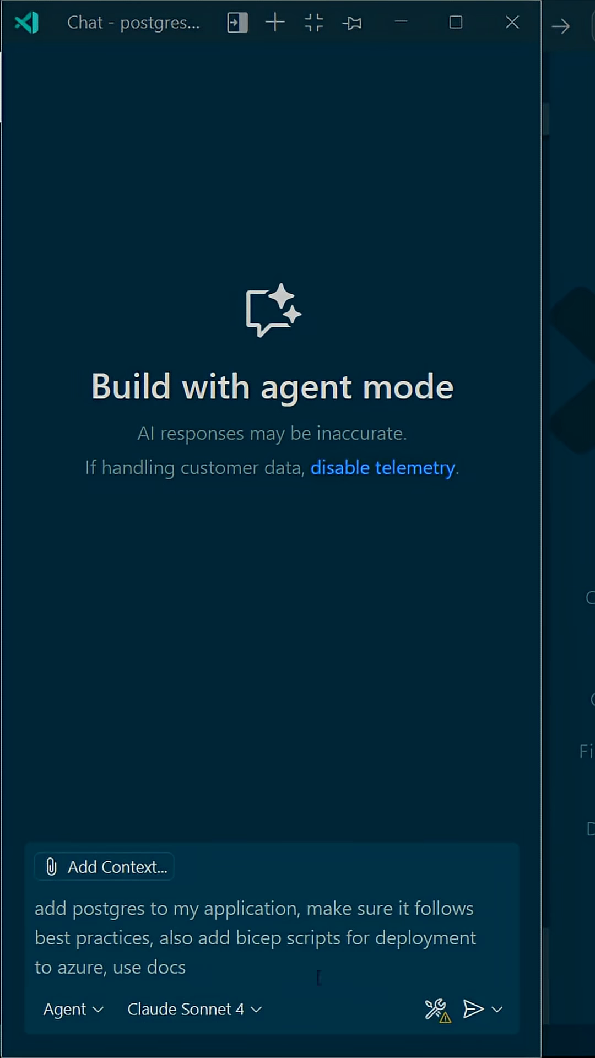
Send the agent a request to add Postgres and Bicep deployment scripts.
{"action": "left_click", "coordinate": [472, 1009]}
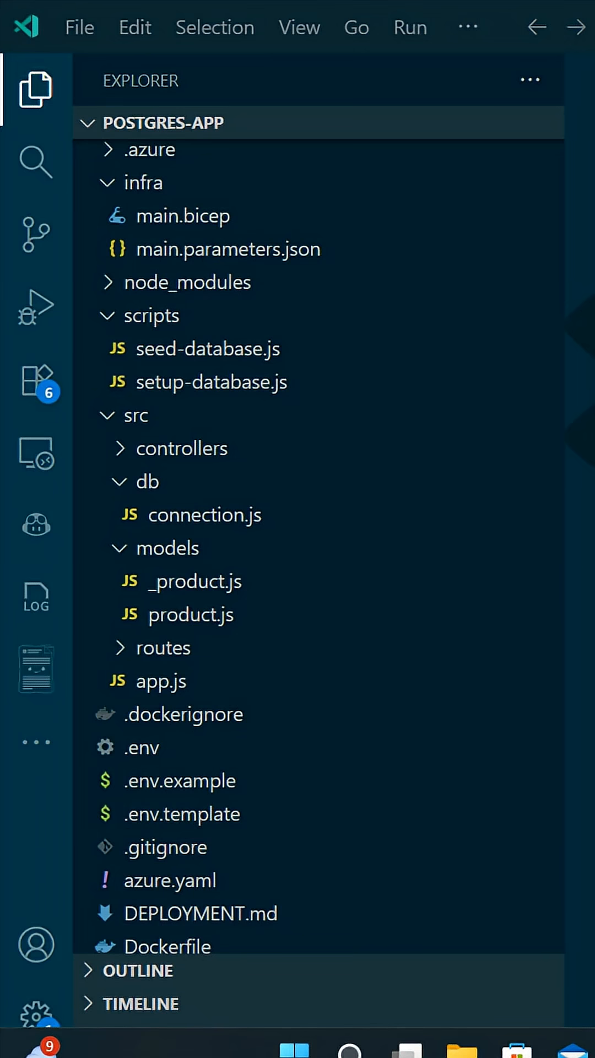
{"action": "left_click", "coordinate": [204, 515]}
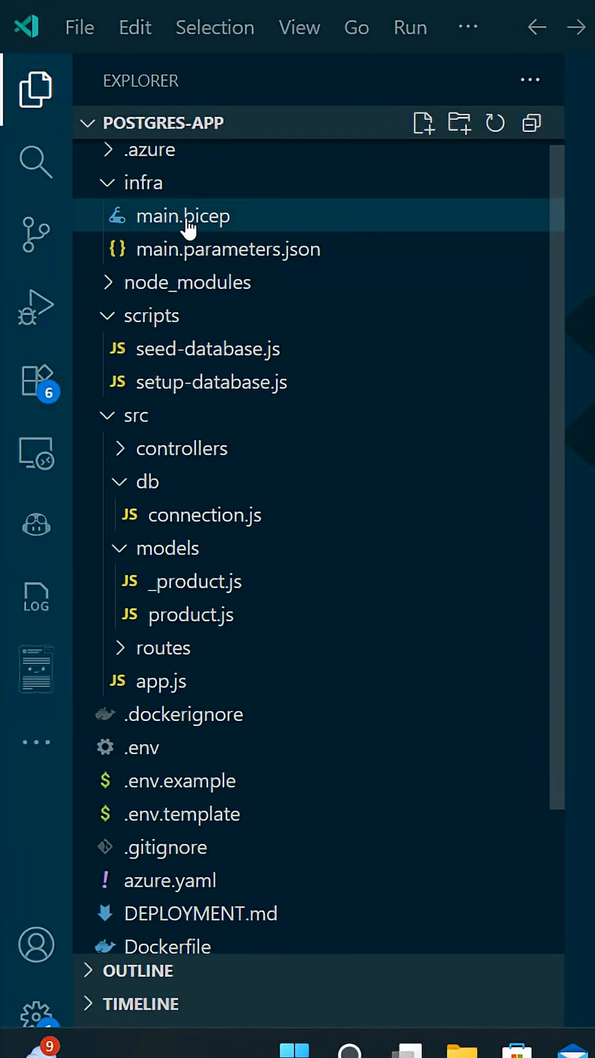
{"action": "mouse_move", "coordinate": [184, 216]}
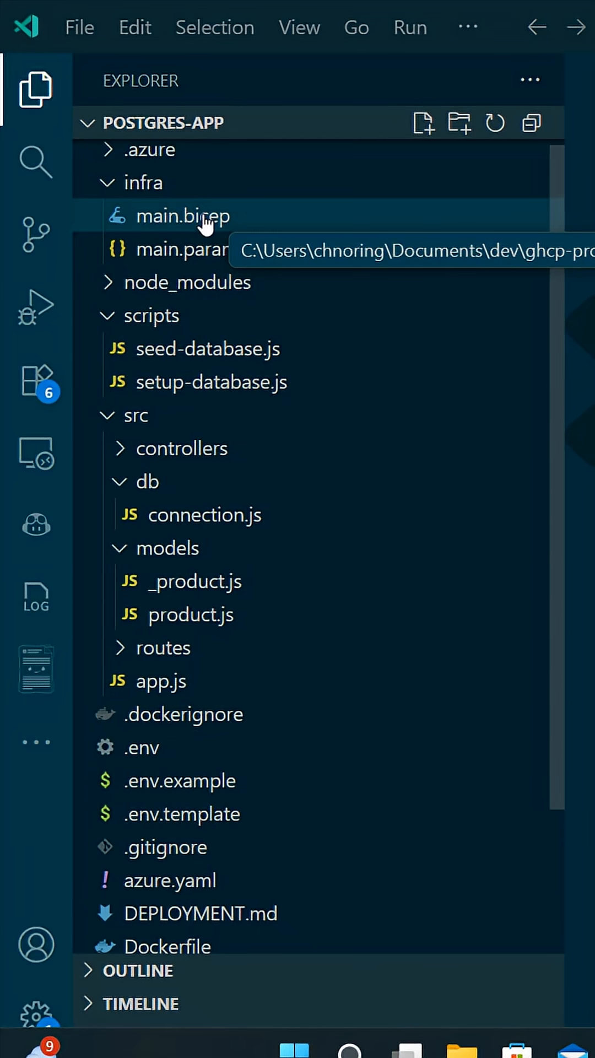